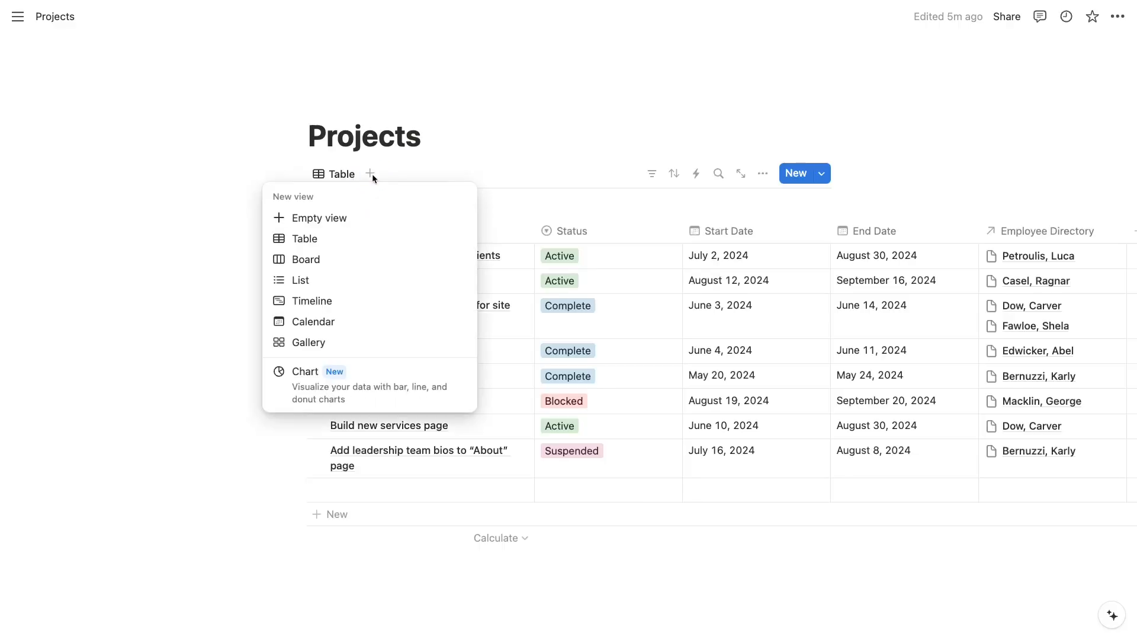
Switch from the Projects database to the blank Notion Charts page.
left_click(306, 372)
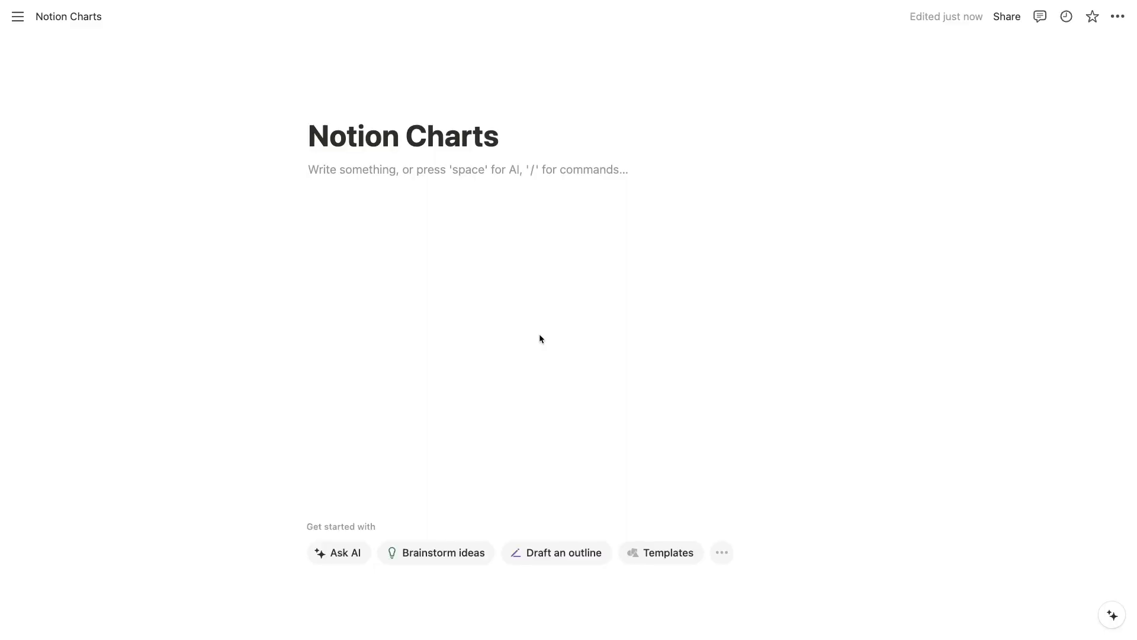
Insert a vertical bar chart block via /chart and link it to an existing database.
type("/chart")
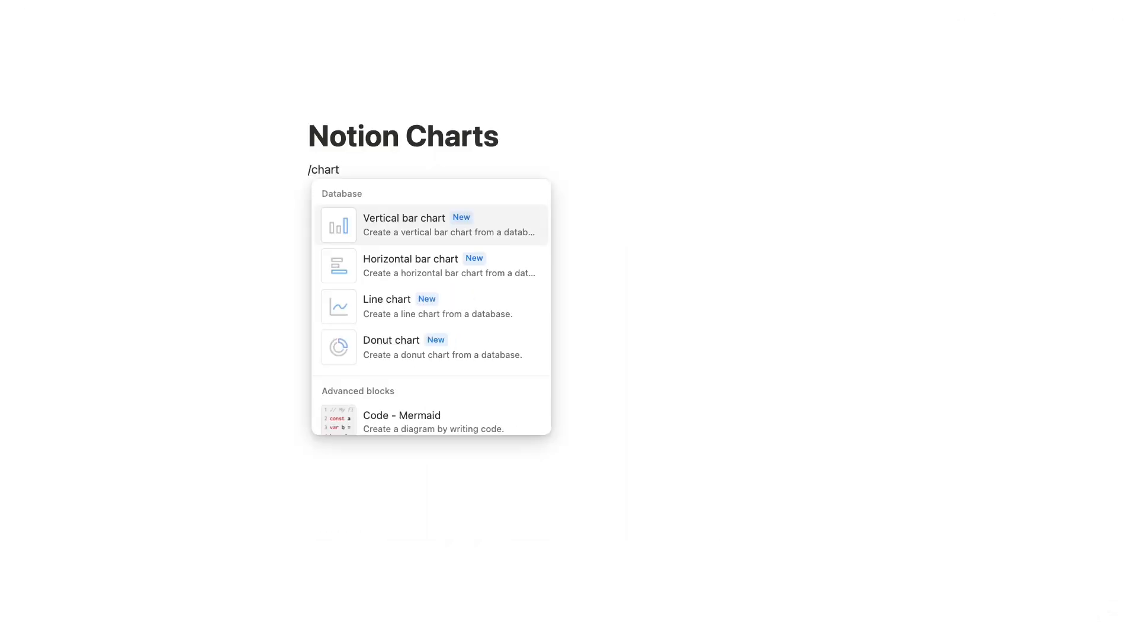
left_click(404, 225)
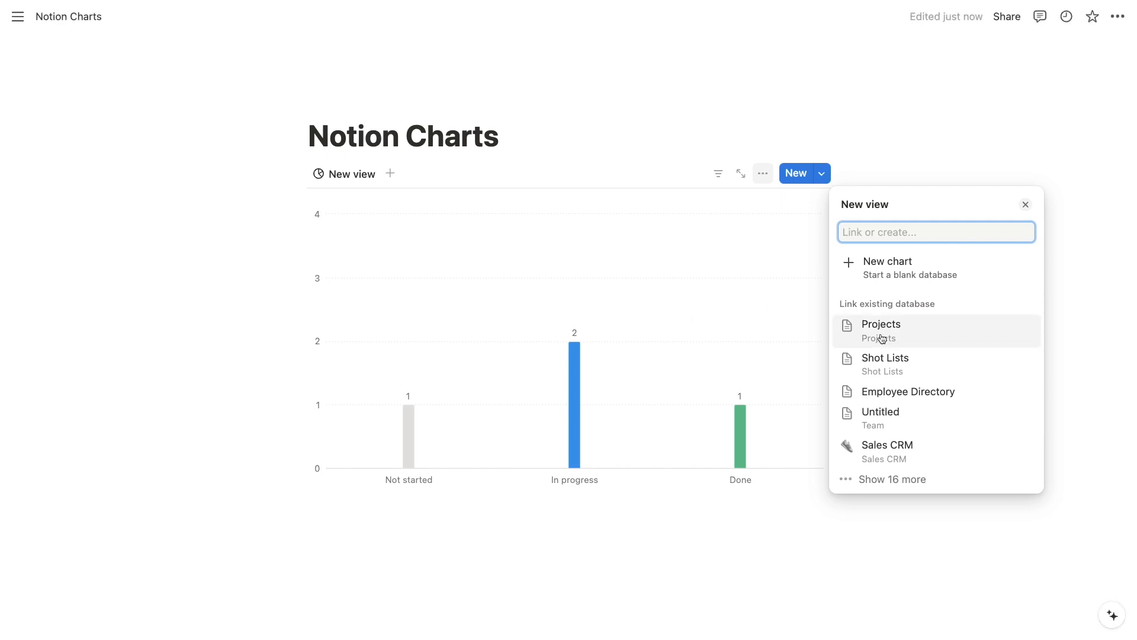
mouse_move(904, 357)
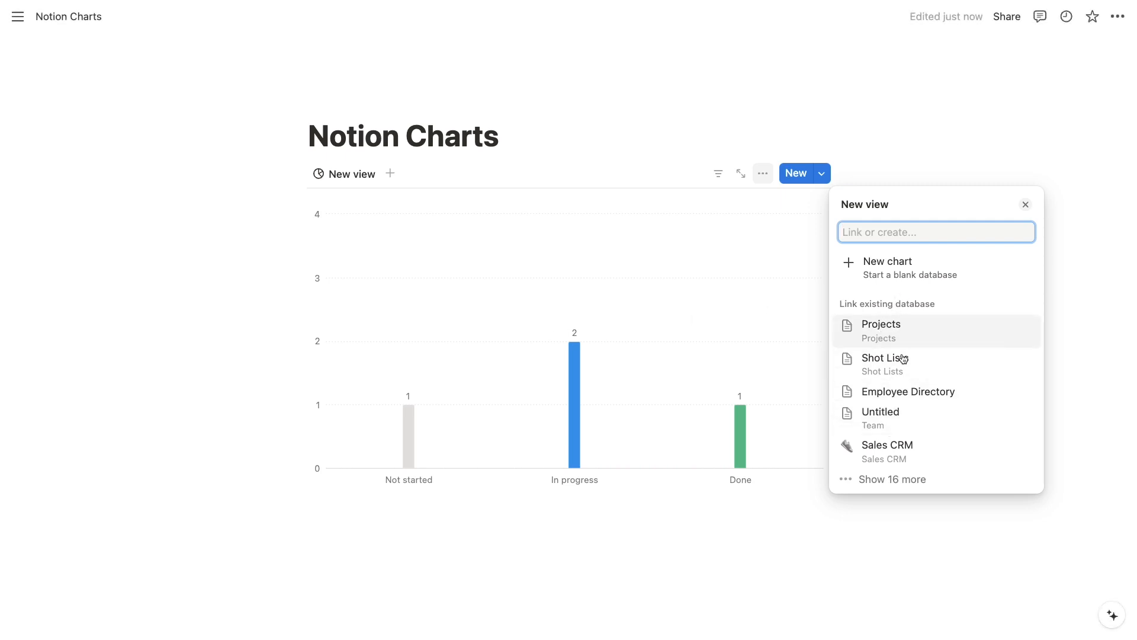
left_click(881, 324)
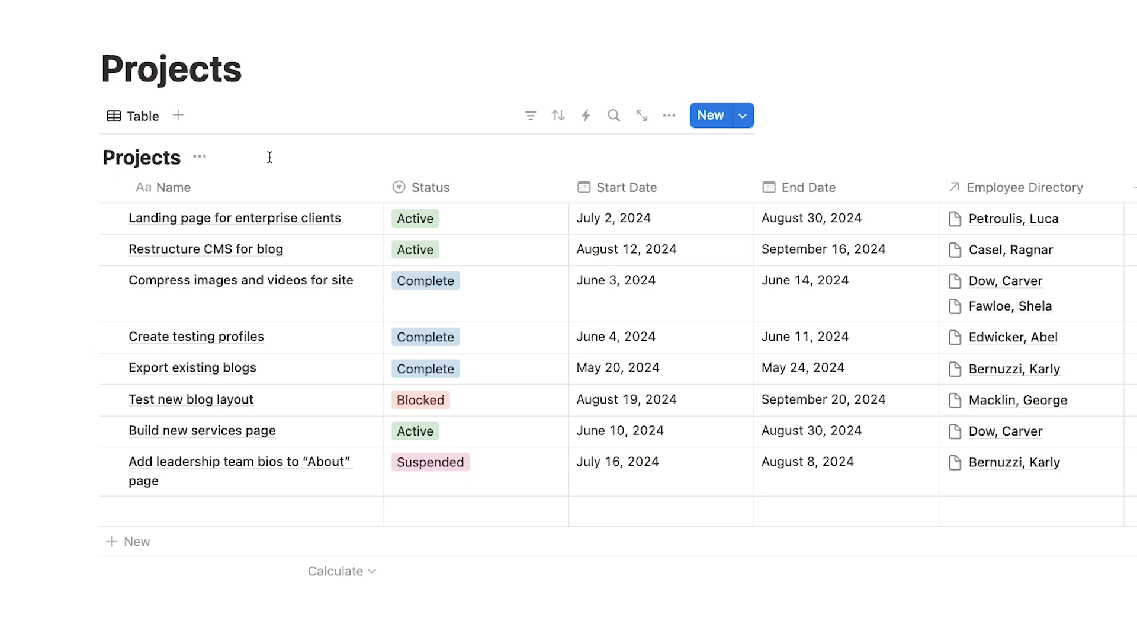
Add a Chart view to Projects, preview horizontal and donut types, then return to vertical bars.
left_click(177, 116)
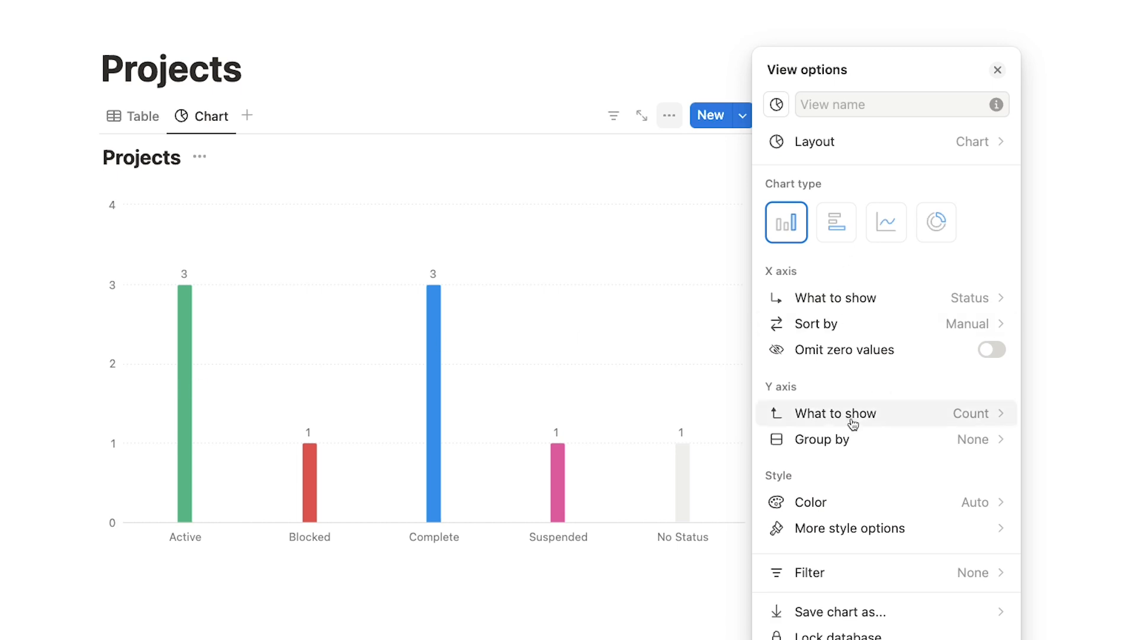
mouse_move(808, 254)
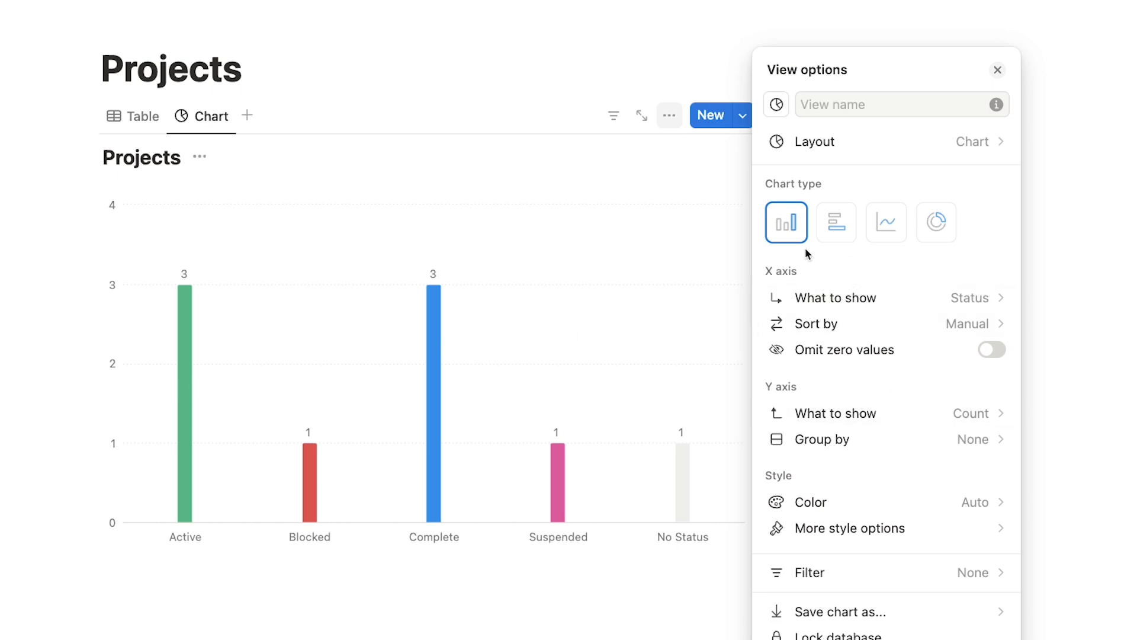
left_click(836, 222)
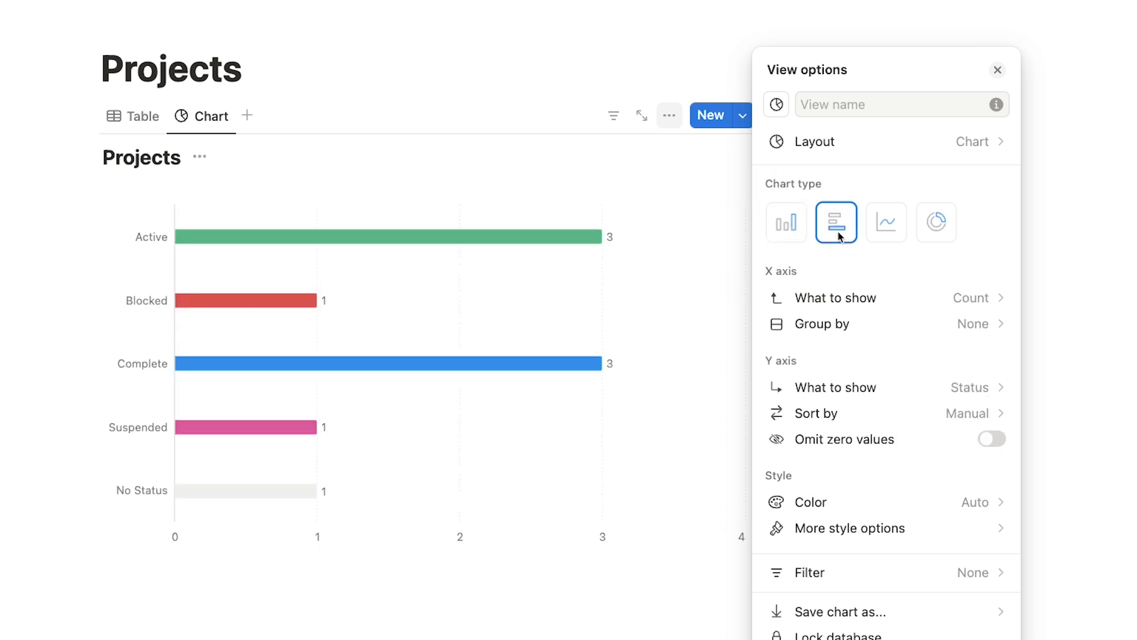
left_click(937, 222)
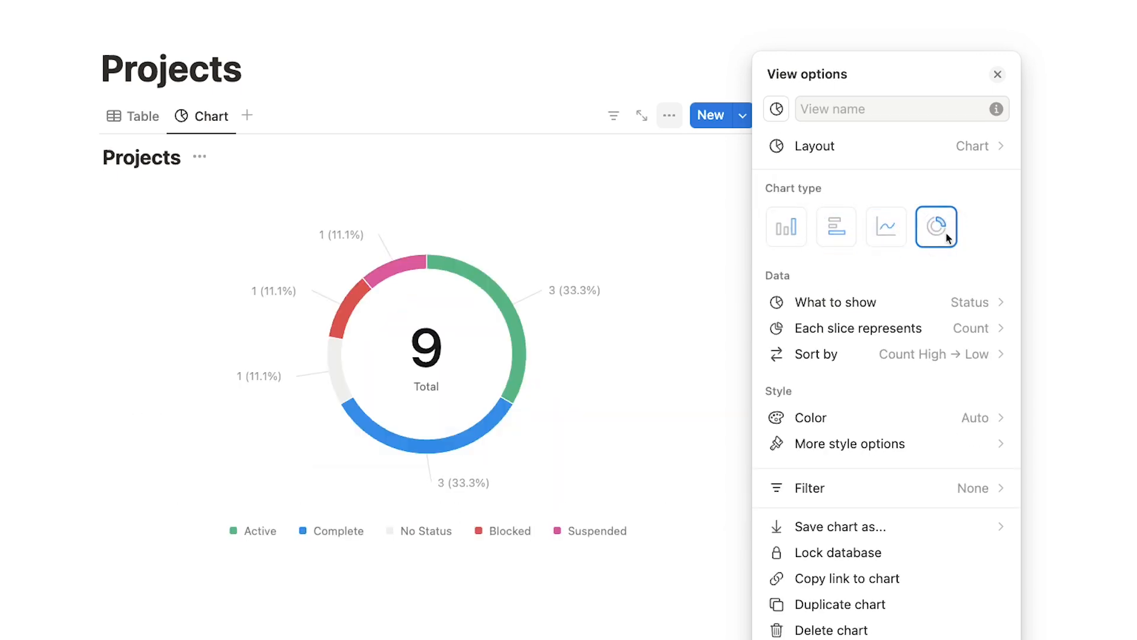
left_click(786, 227)
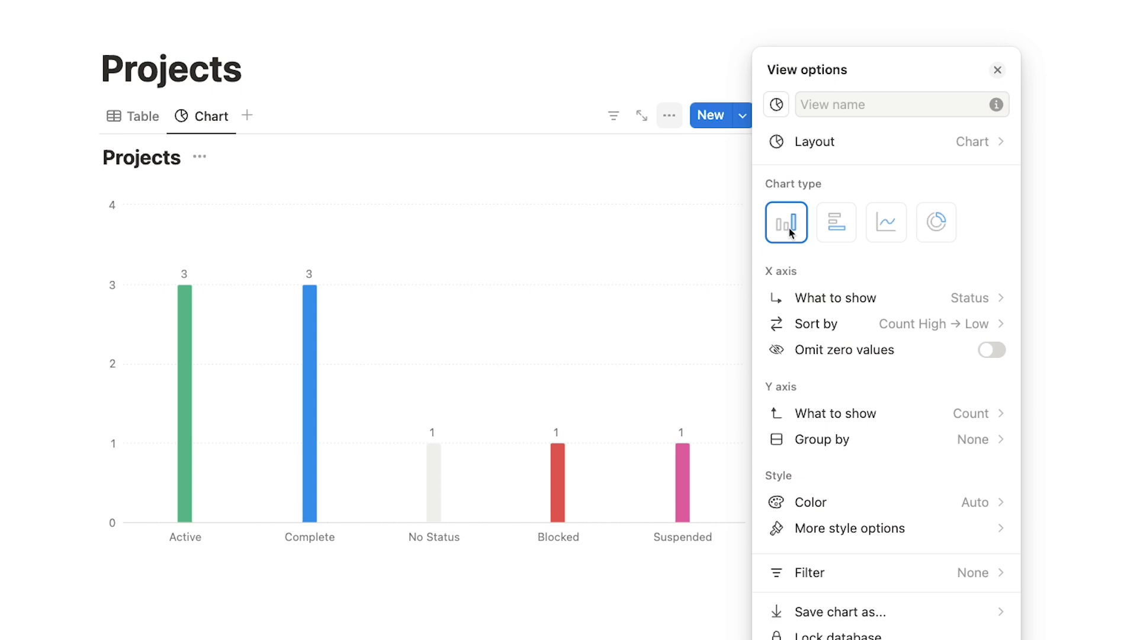
mouse_move(903, 285)
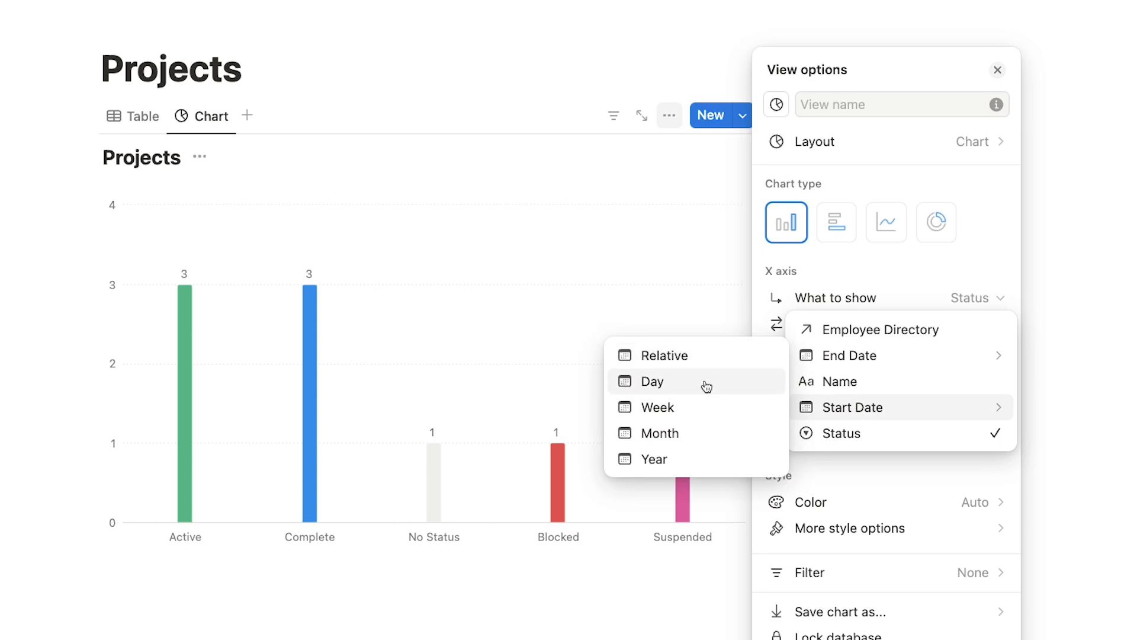
mouse_move(700, 459)
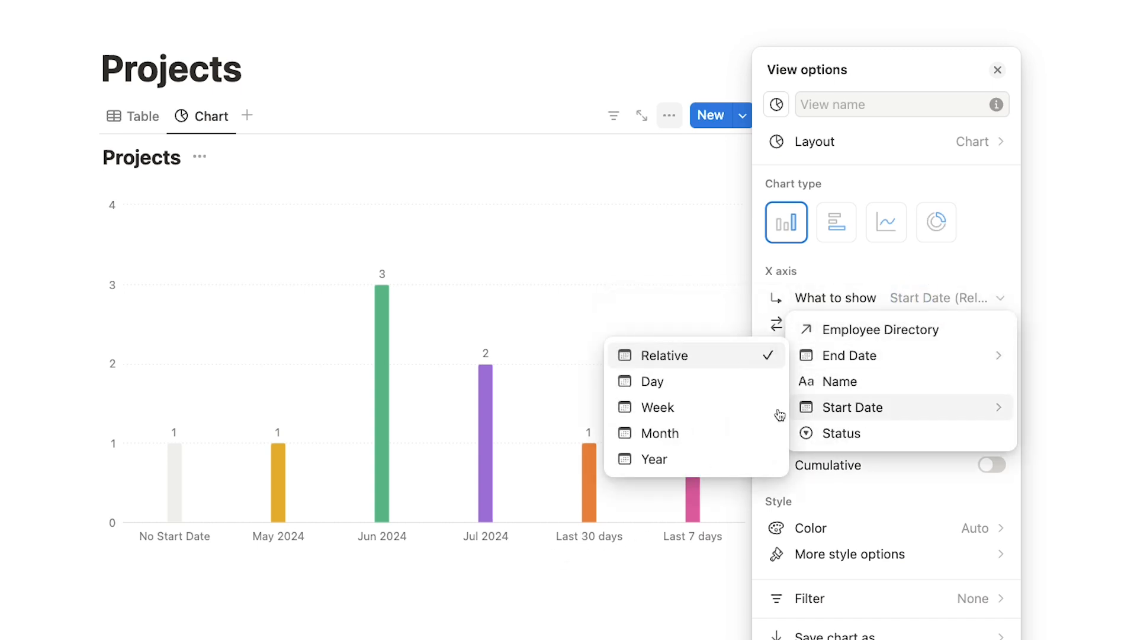
Set the X axis to Start Date by month, sorted Old → New, toggling Omit zero values.
left_click(659, 433)
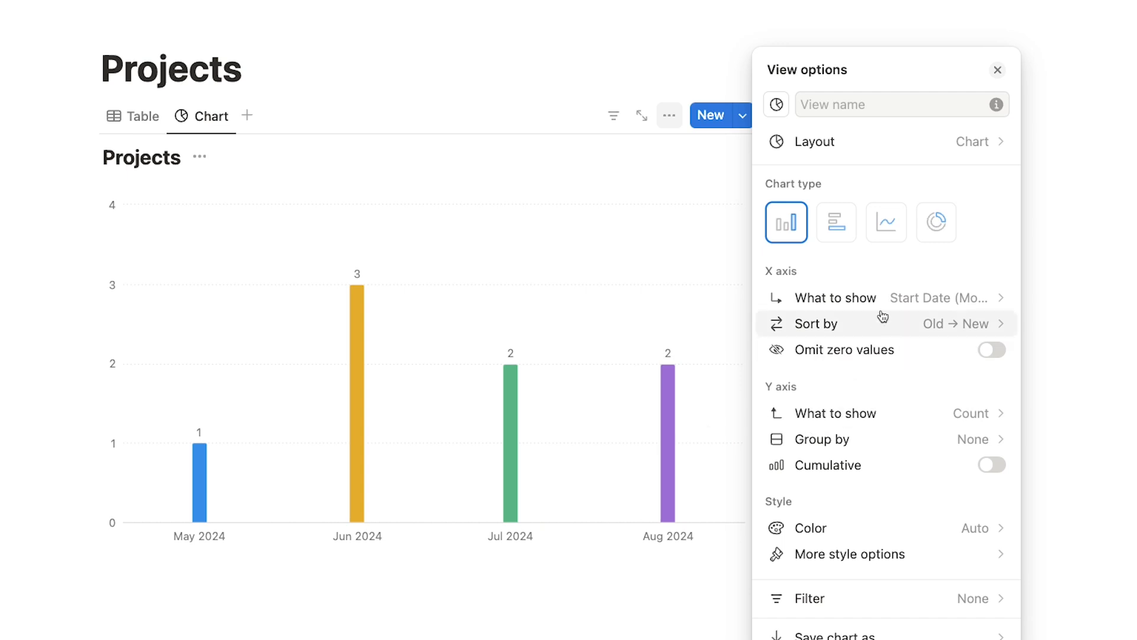
left_click(820, 323)
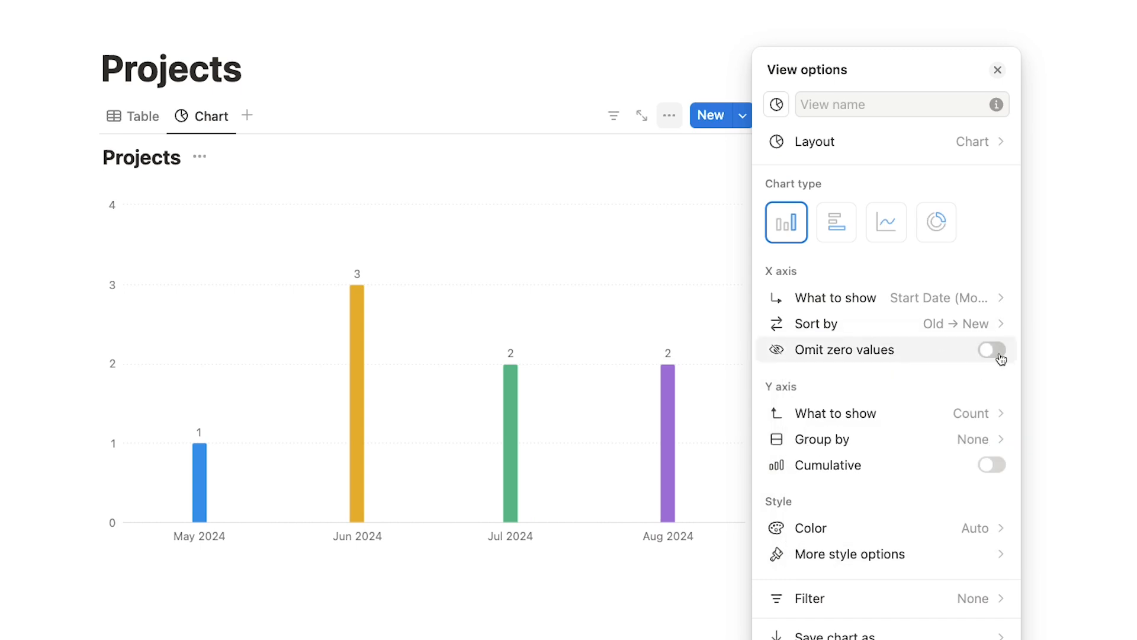
left_click(991, 350)
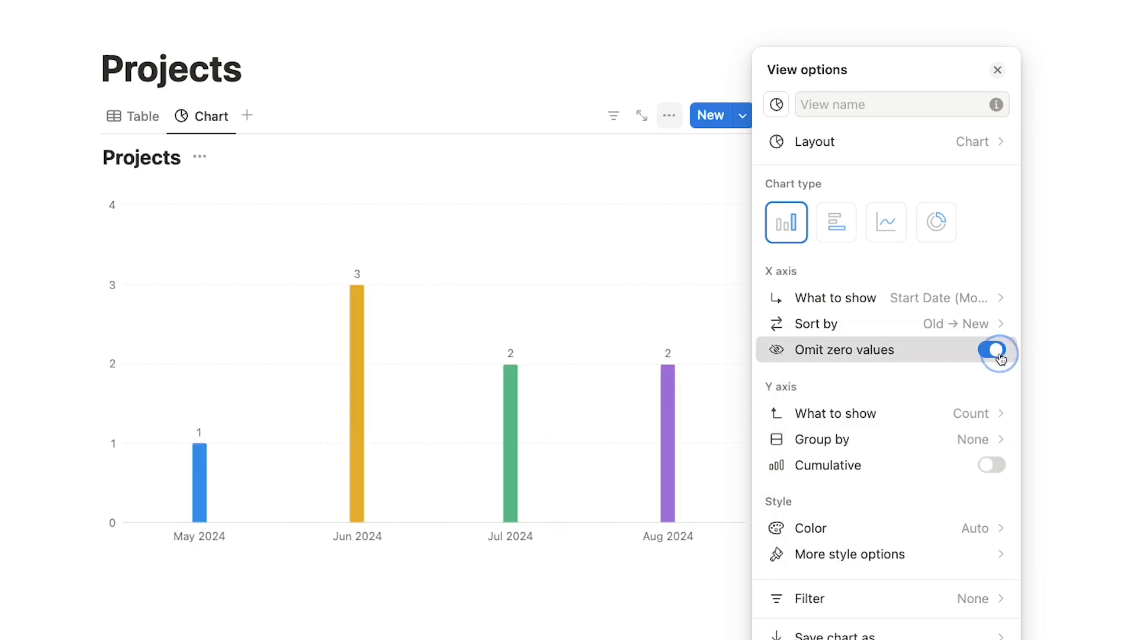
left_click(991, 349)
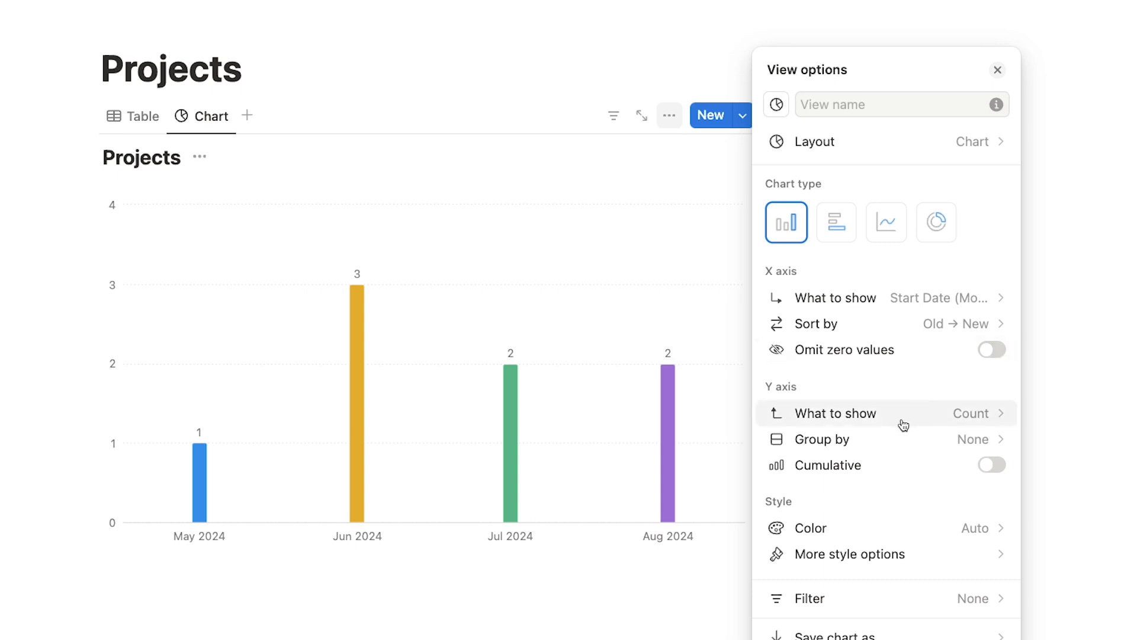
mouse_move(923, 426)
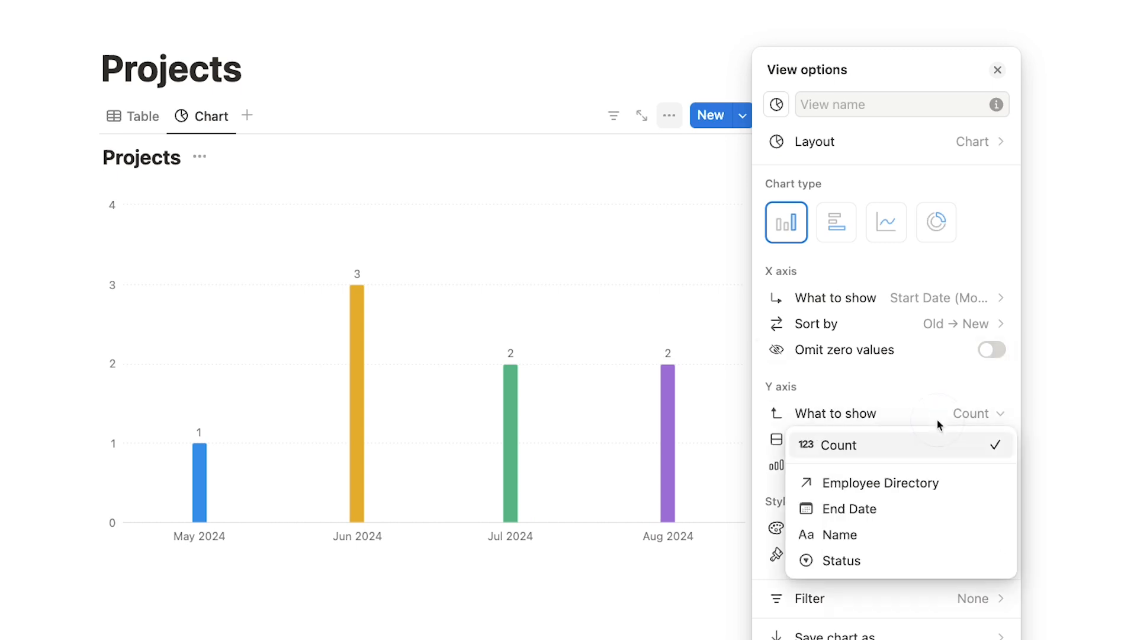
mouse_move(940, 453)
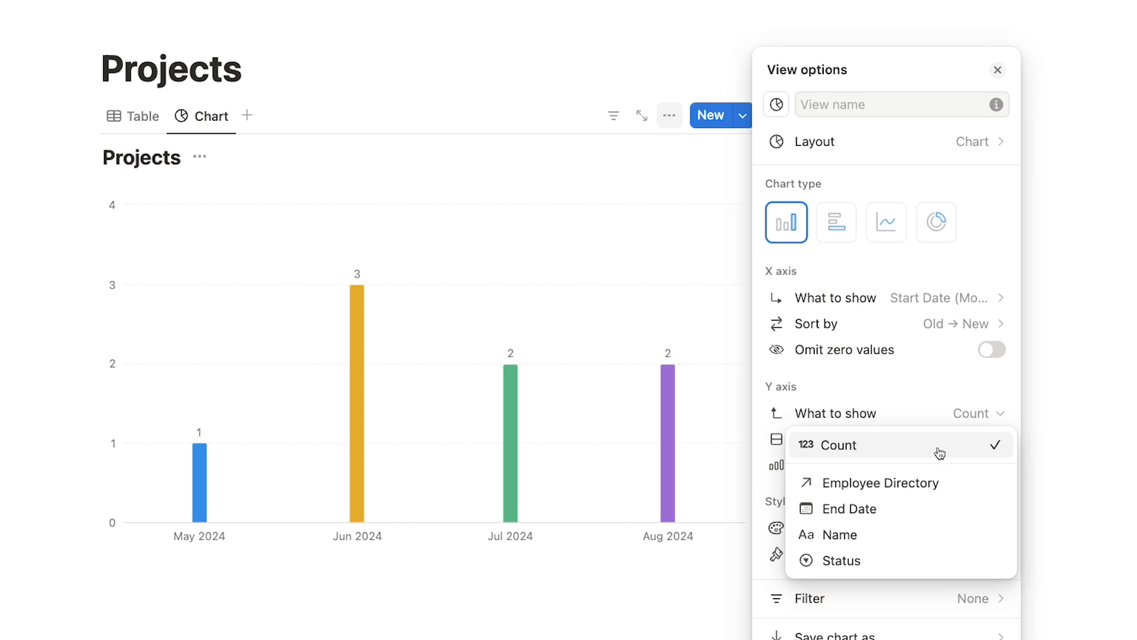
Keep project counts on the Y axis, stack bars by status, and preview Cumulative then disable it.
left_click(840, 445)
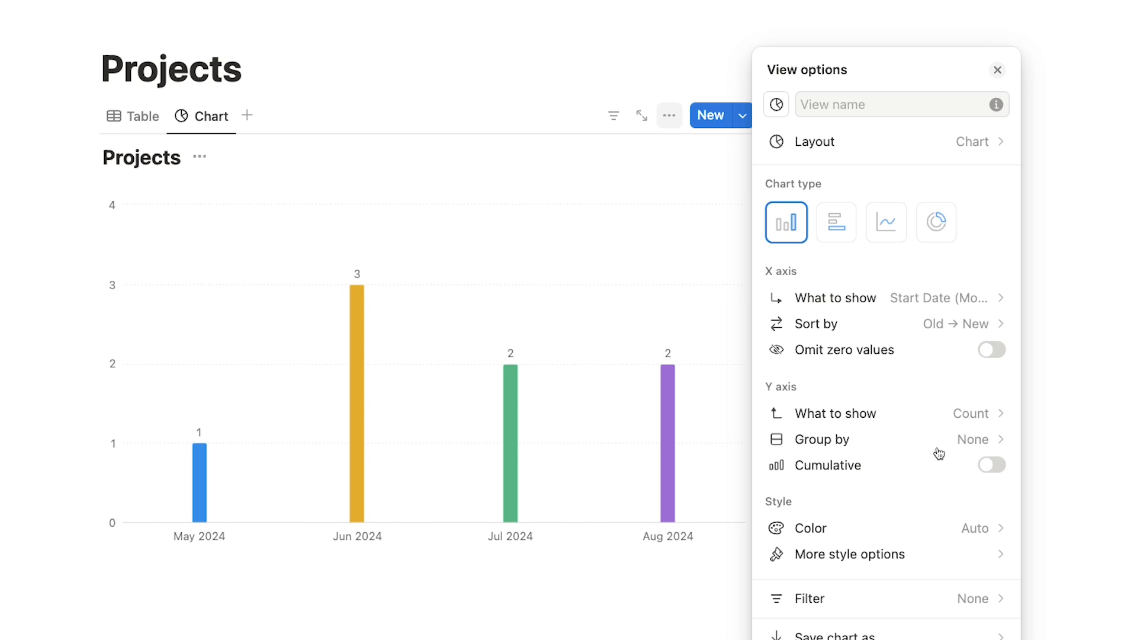
mouse_move(90, 256)
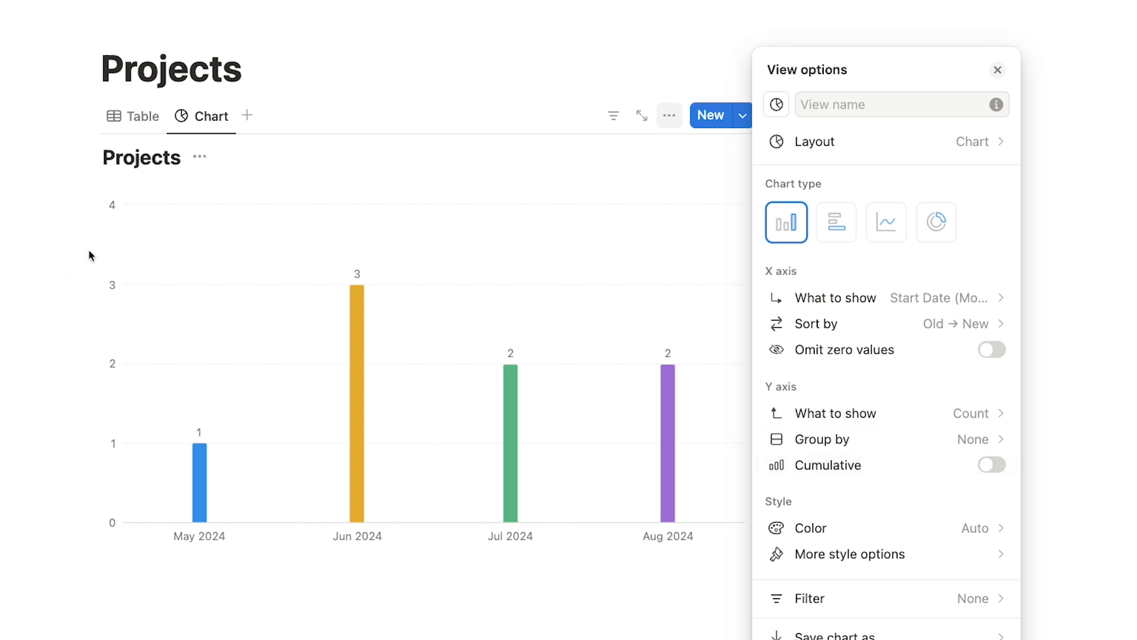
mouse_move(169, 523)
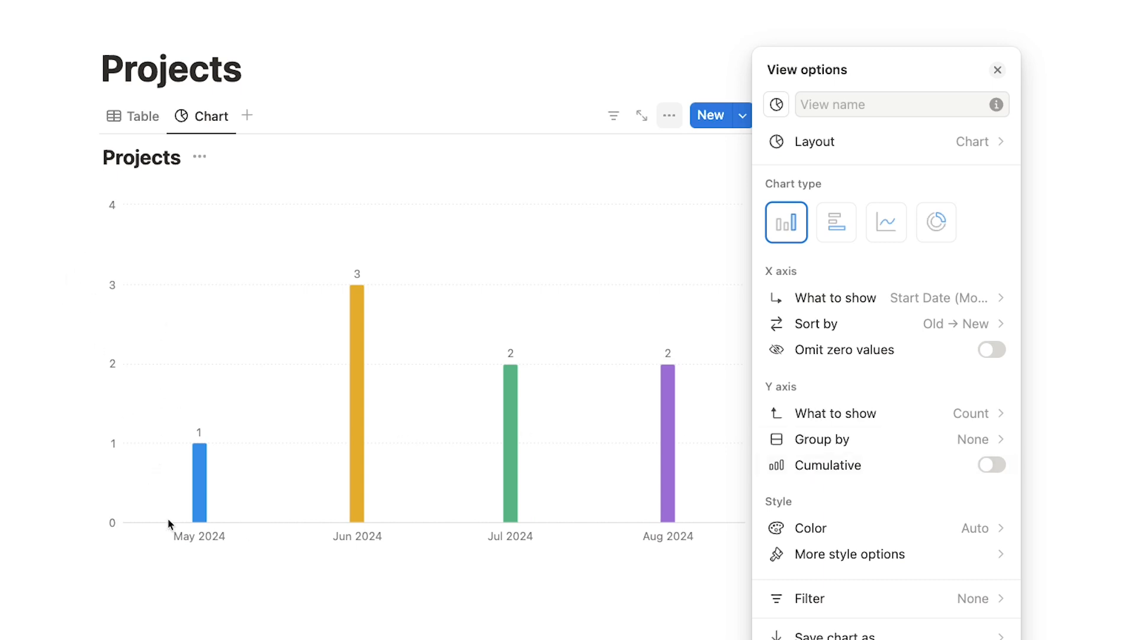
mouse_move(874, 439)
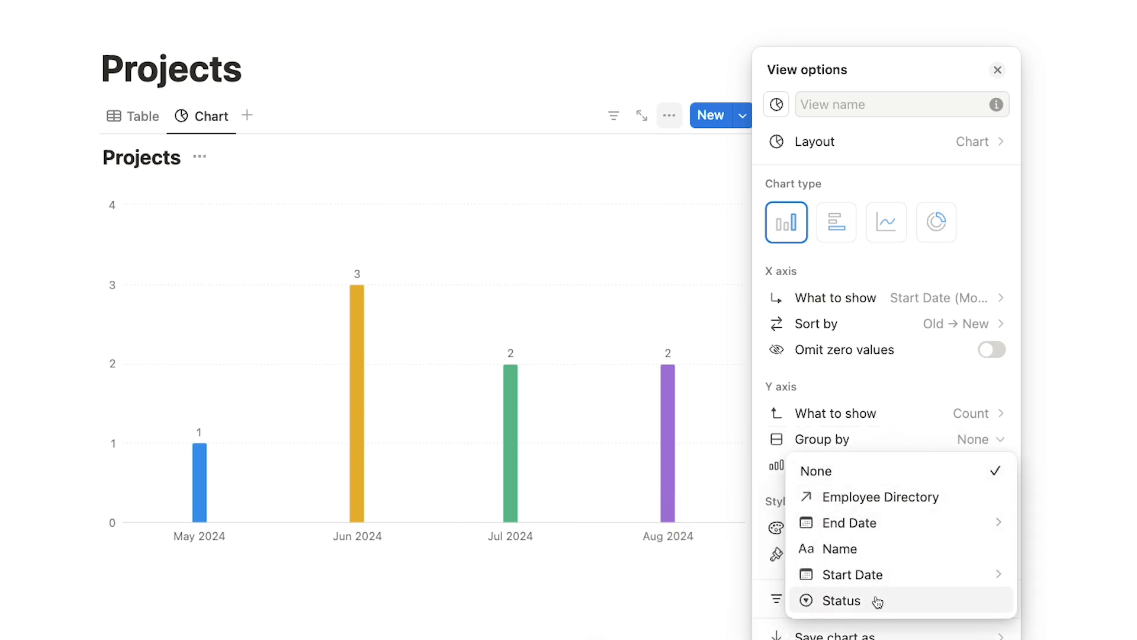
left_click(841, 600)
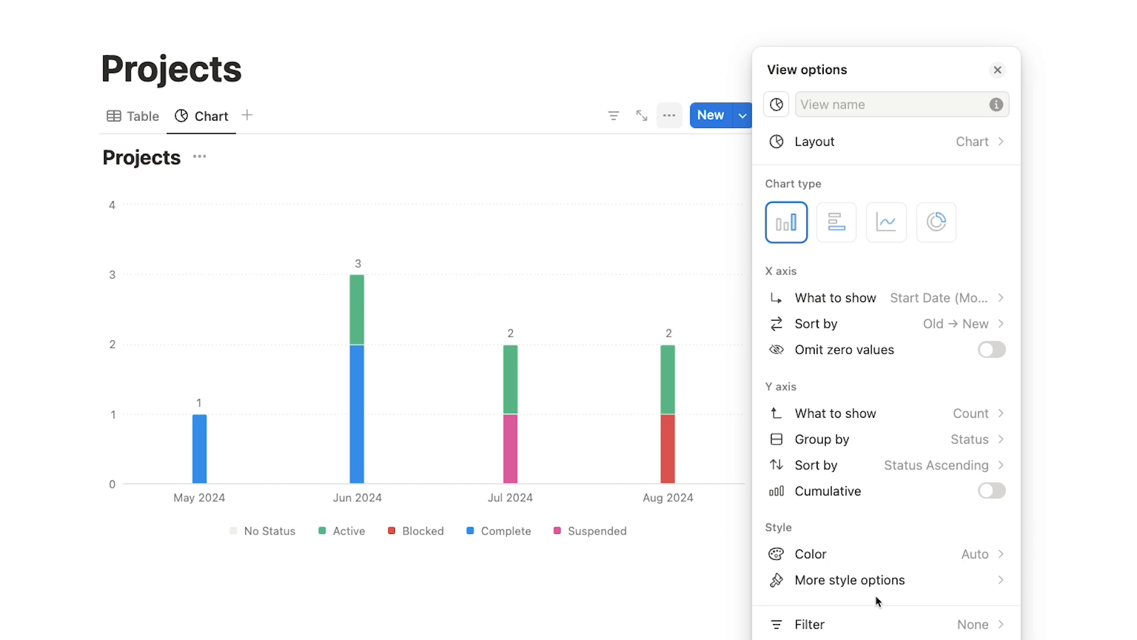
mouse_move(528, 460)
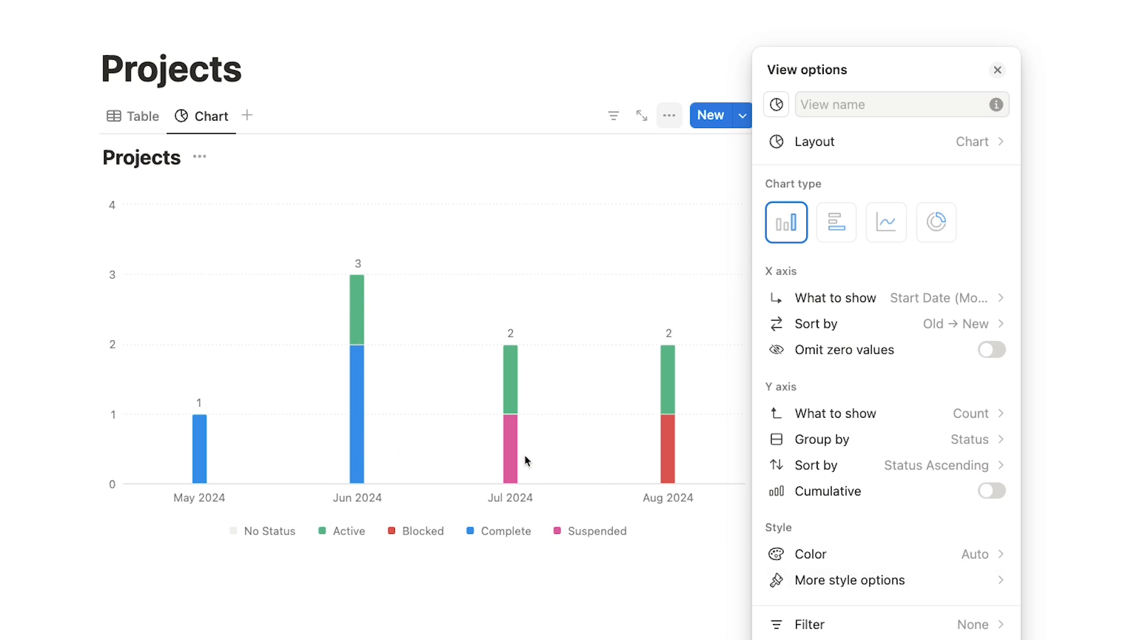
mouse_move(511, 442)
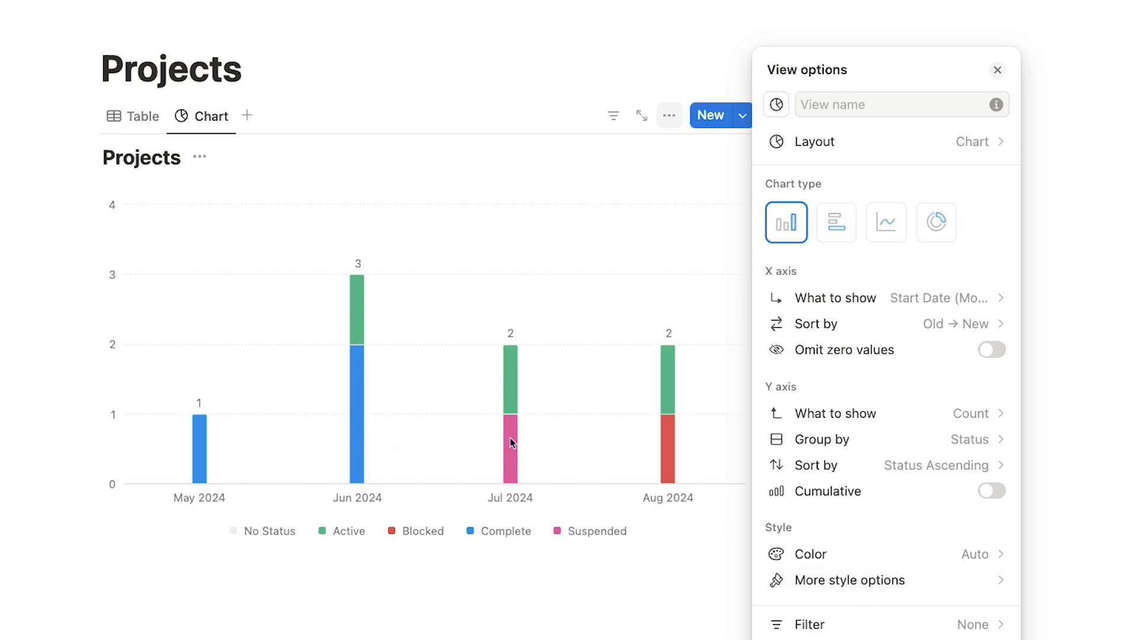
mouse_move(862, 511)
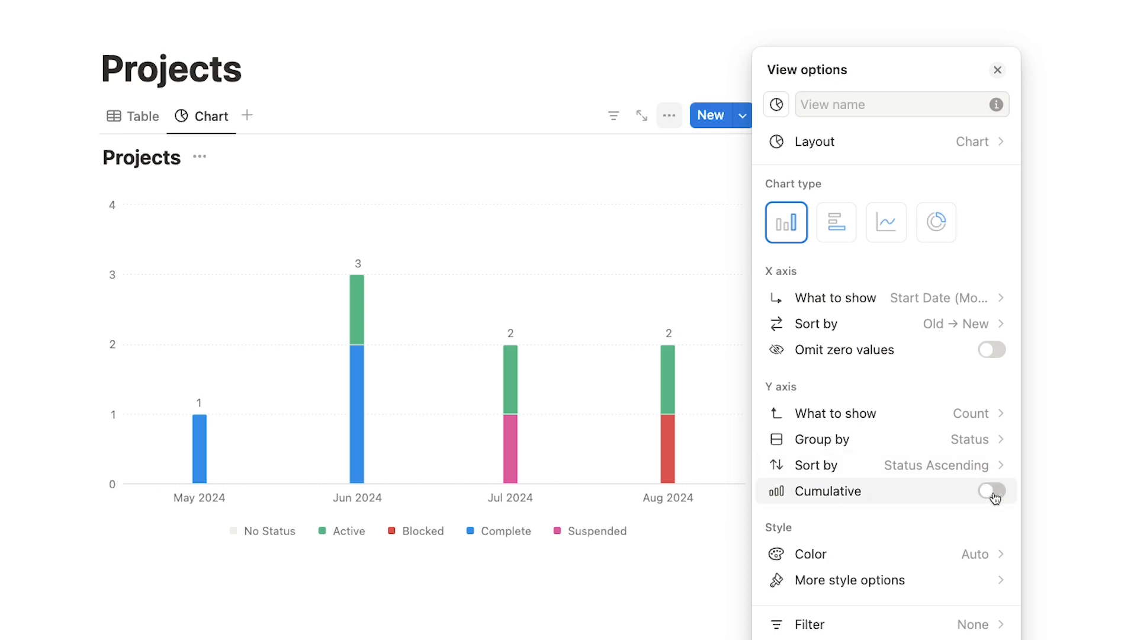
left_click(991, 490)
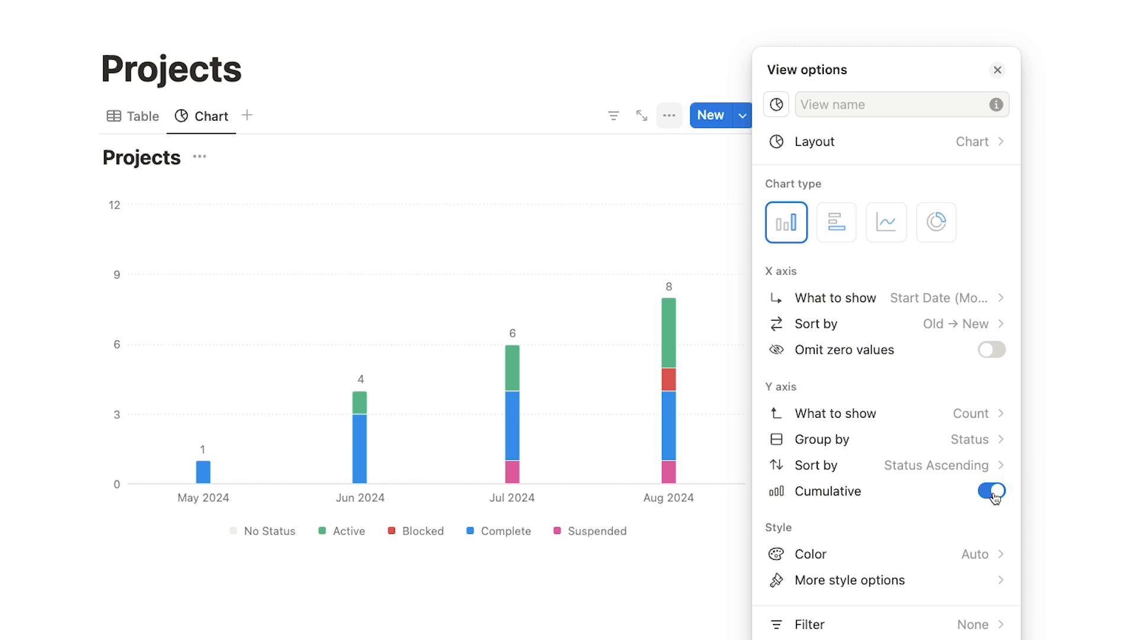
left_click(992, 491)
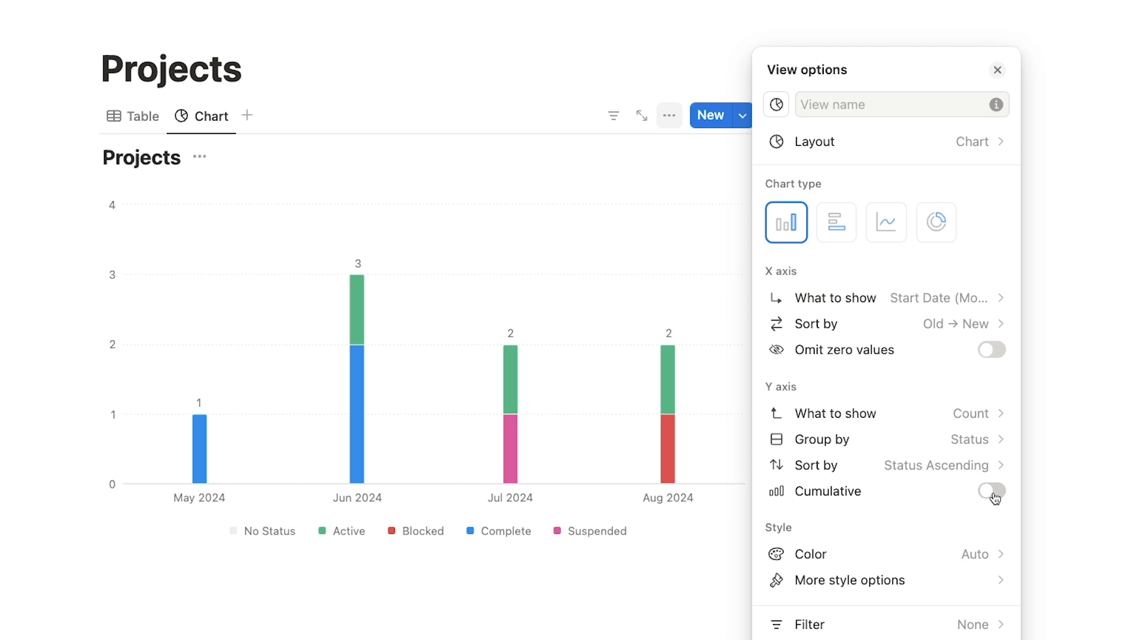
Try the Colorful palette, revert the colors to Auto, and reveal More style options.
left_click(811, 553)
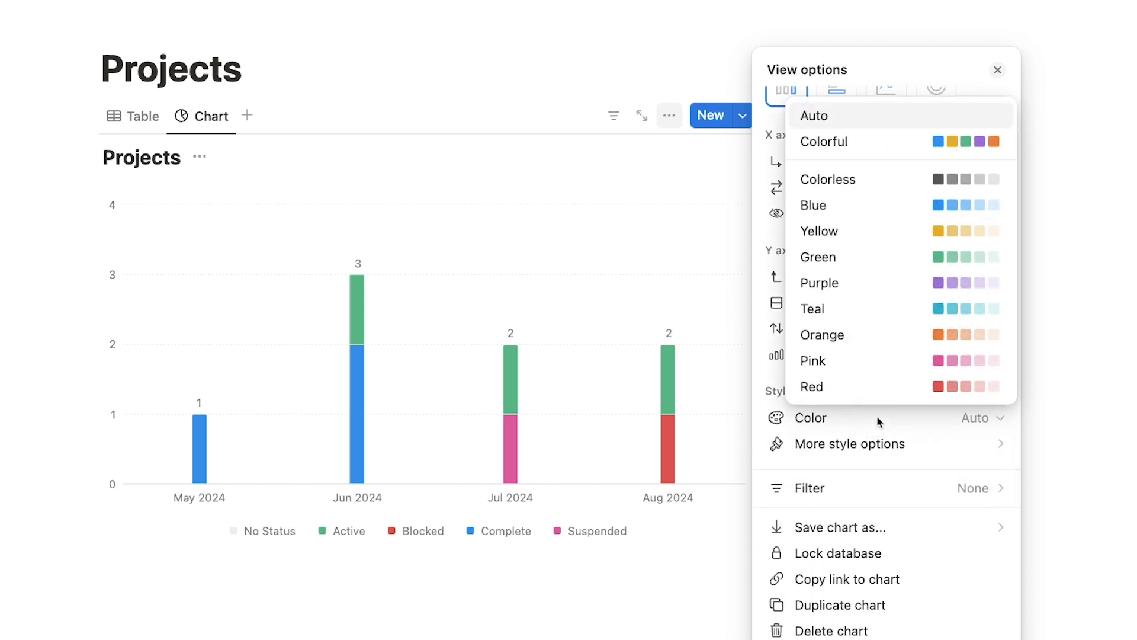
left_click(818, 230)
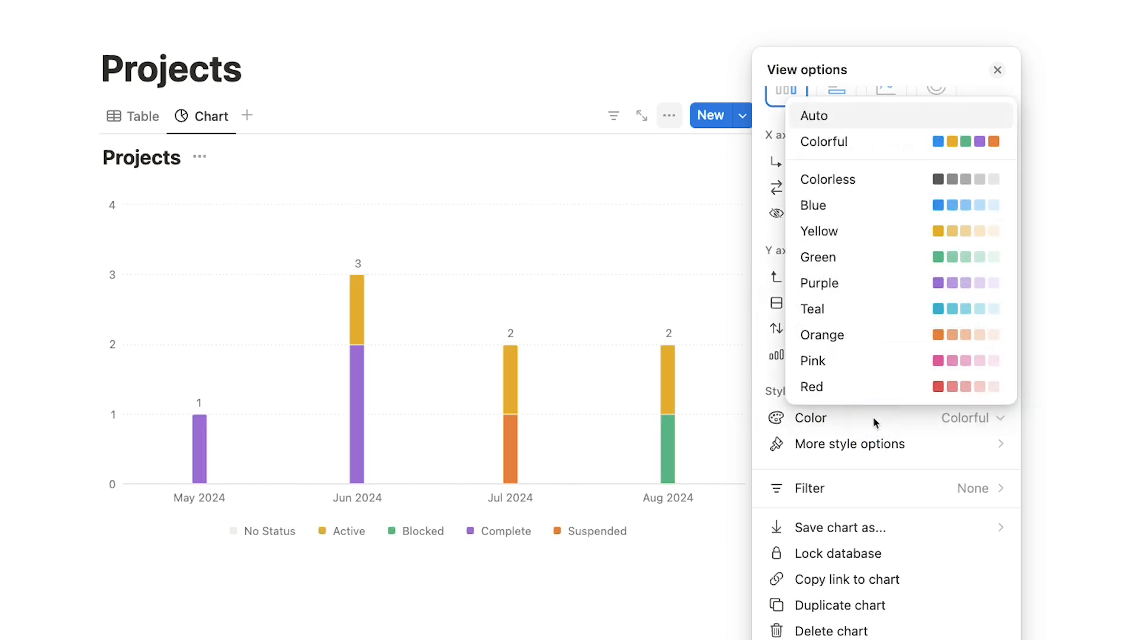
left_click(814, 116)
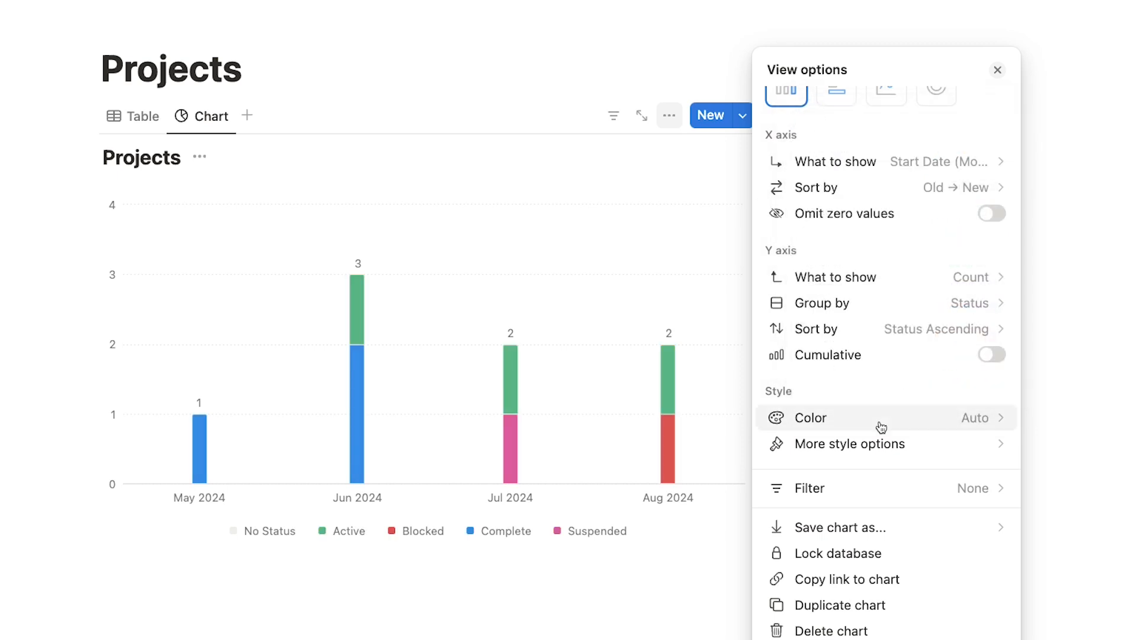
left_click(850, 443)
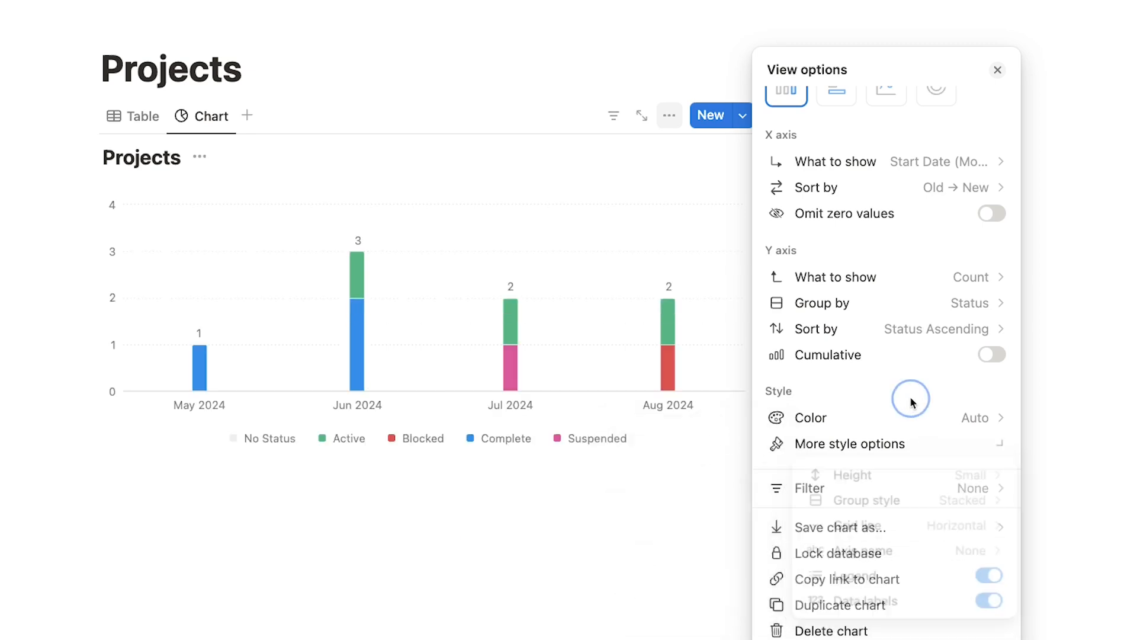
Lock the Projects database from the chart's ••• view settings and close the panel.
left_click(997, 70)
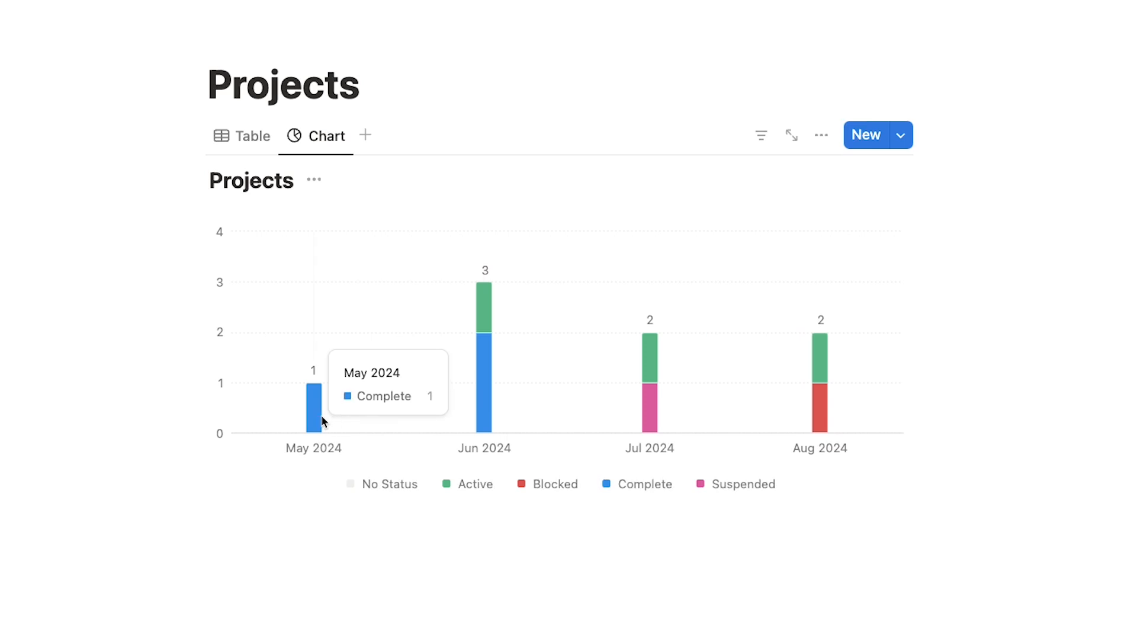
mouse_move(427, 529)
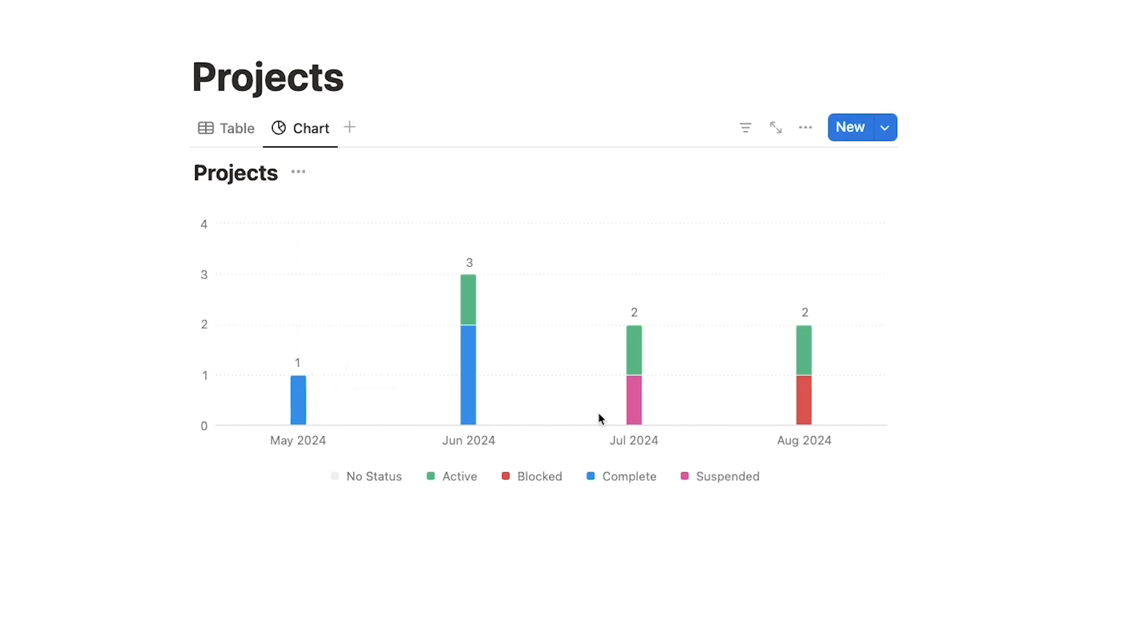
left_click(805, 127)
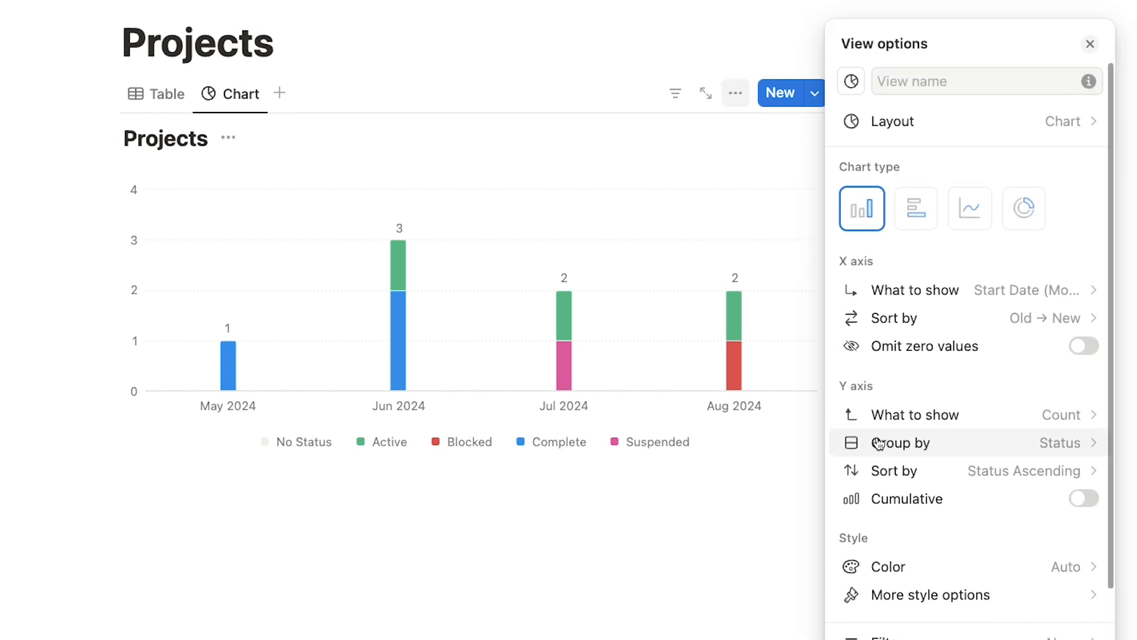
scroll("down", 3)
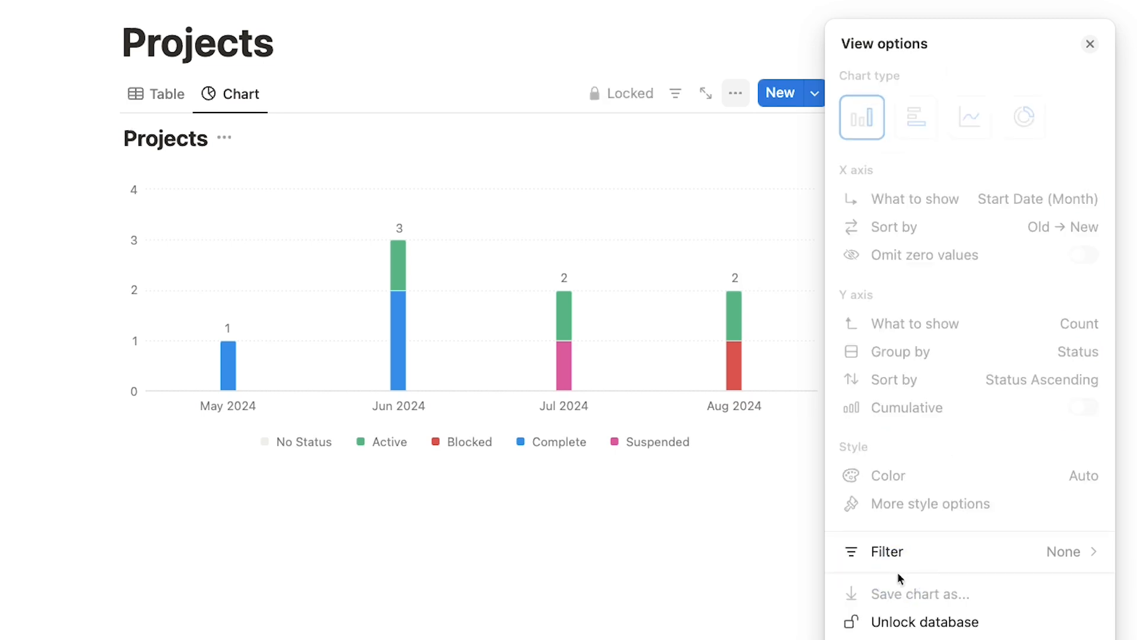
mouse_move(769, 555)
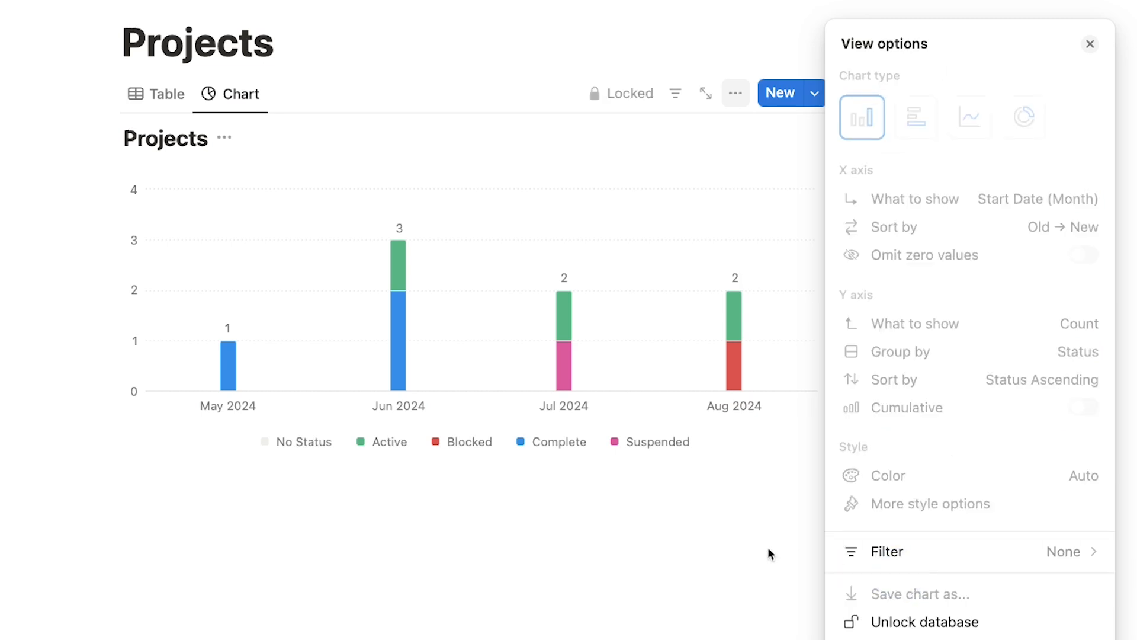
left_click(1090, 43)
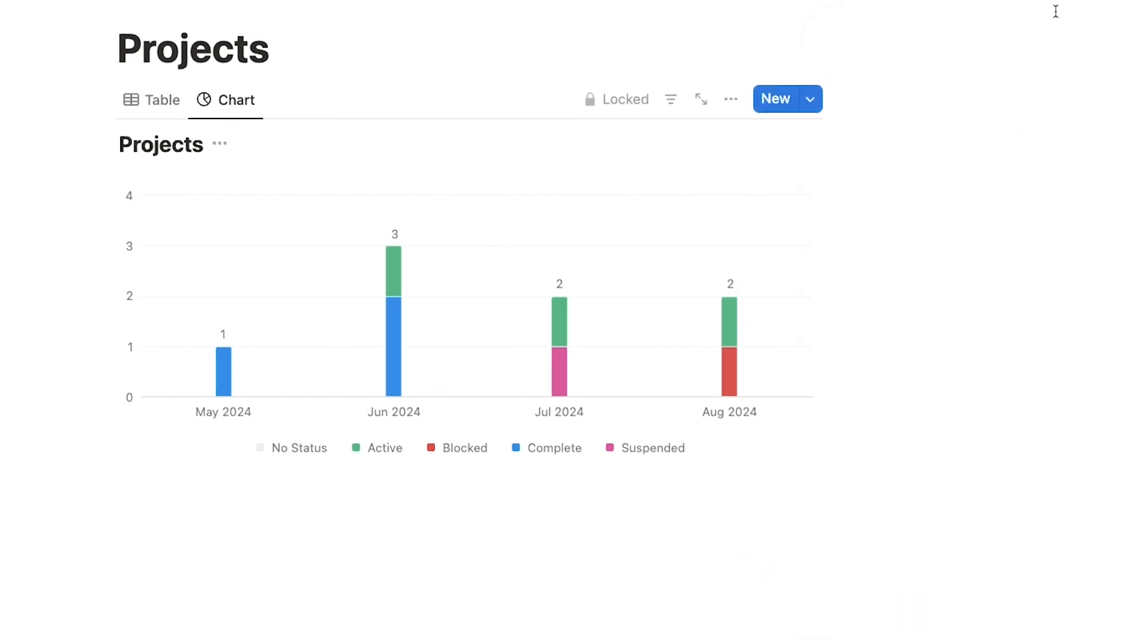
Unlock the database, download the chart as a PNG, and open the image.
left_click(963, 16)
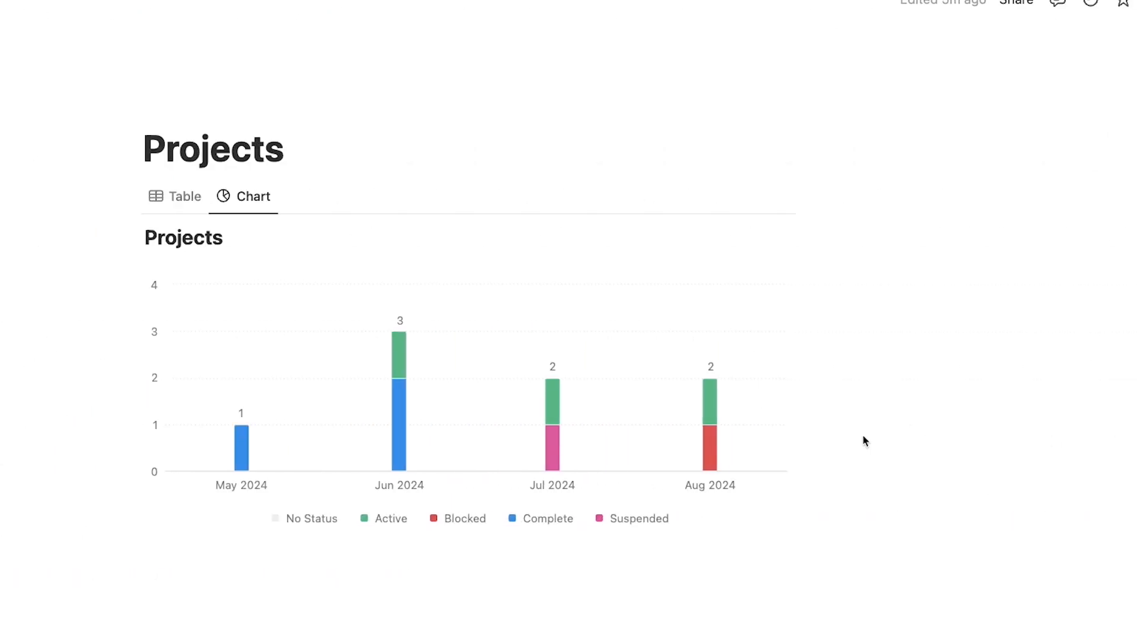
left_click(711, 196)
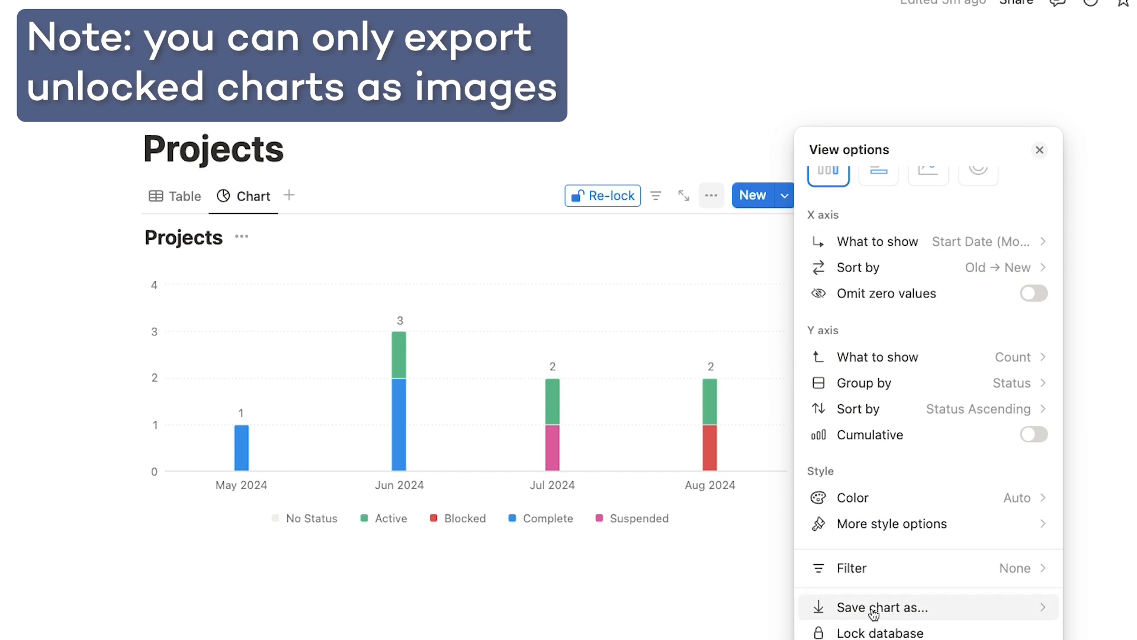
left_click(875, 608)
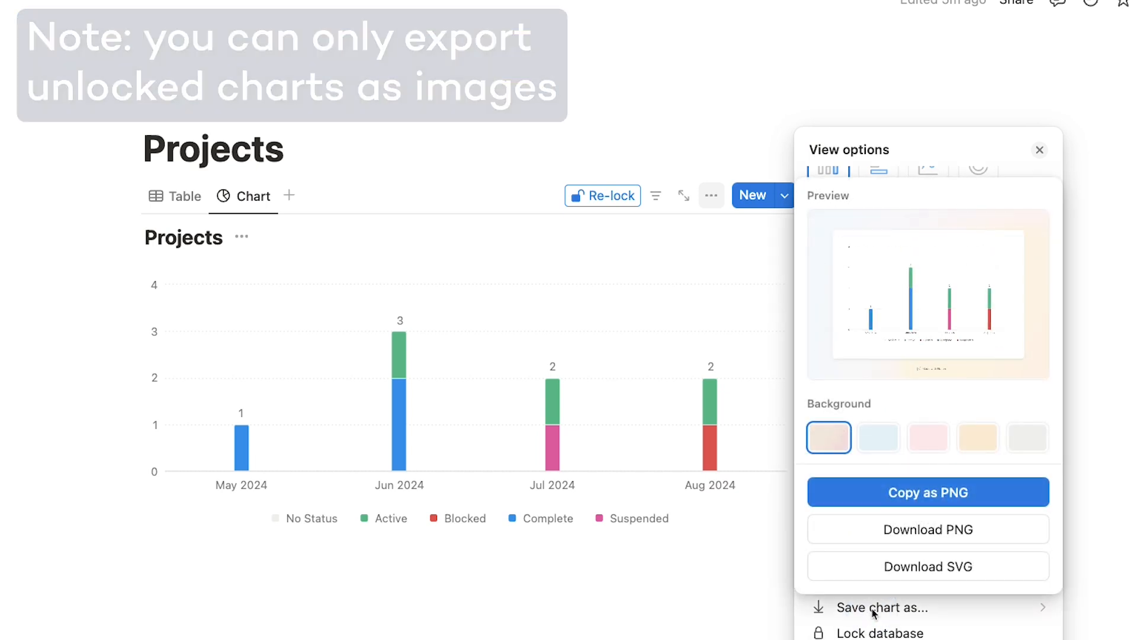
left_click(927, 529)
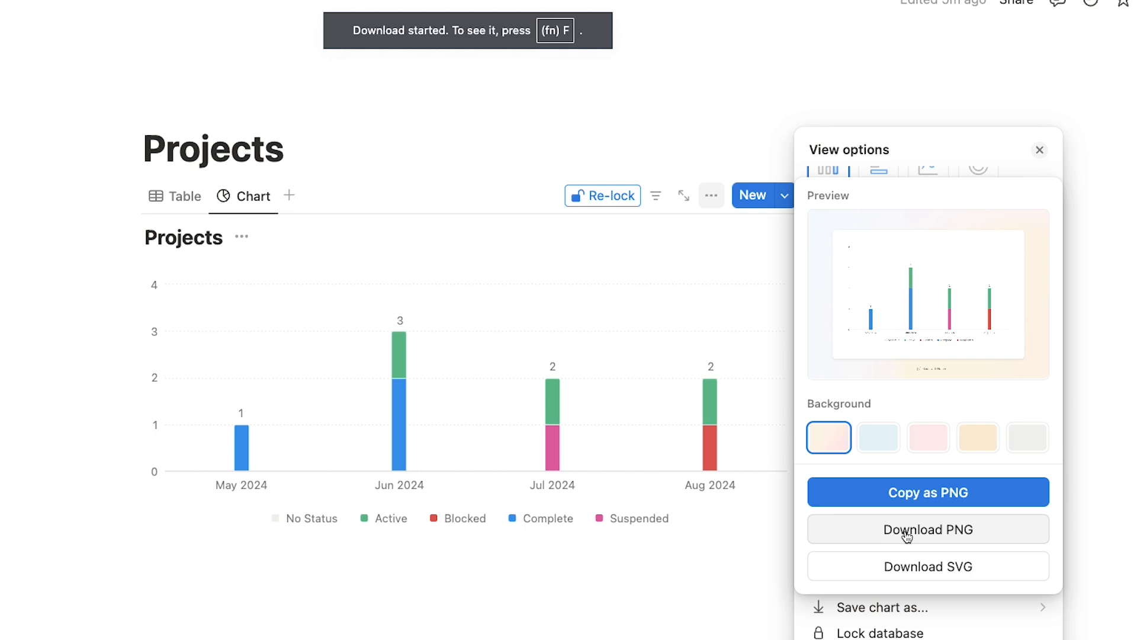
left_click(928, 529)
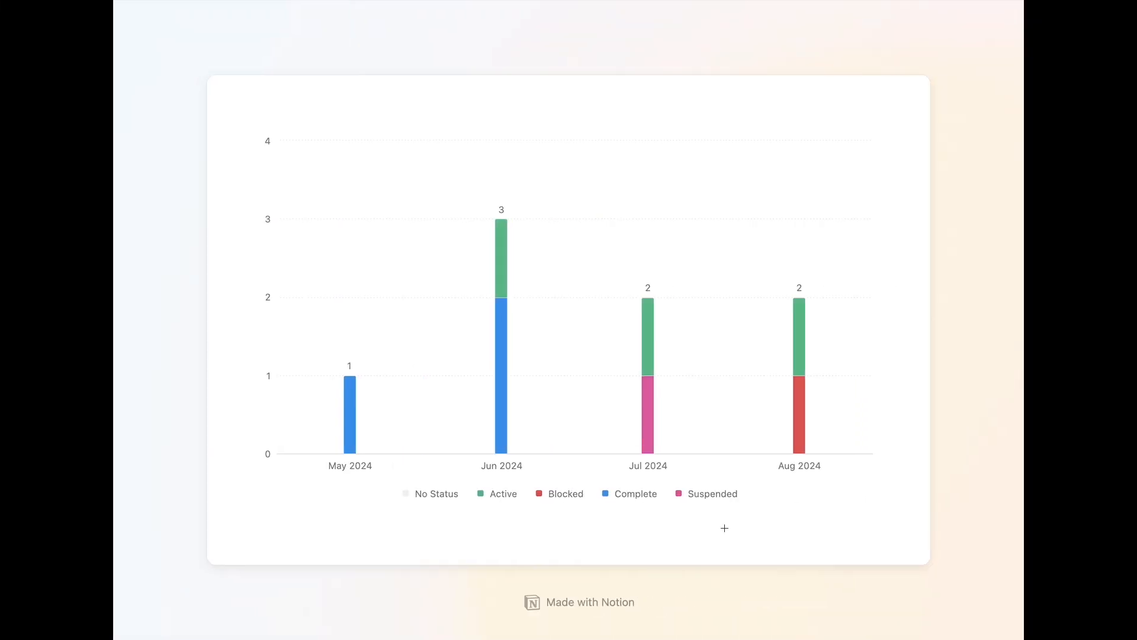
mouse_move(484, 244)
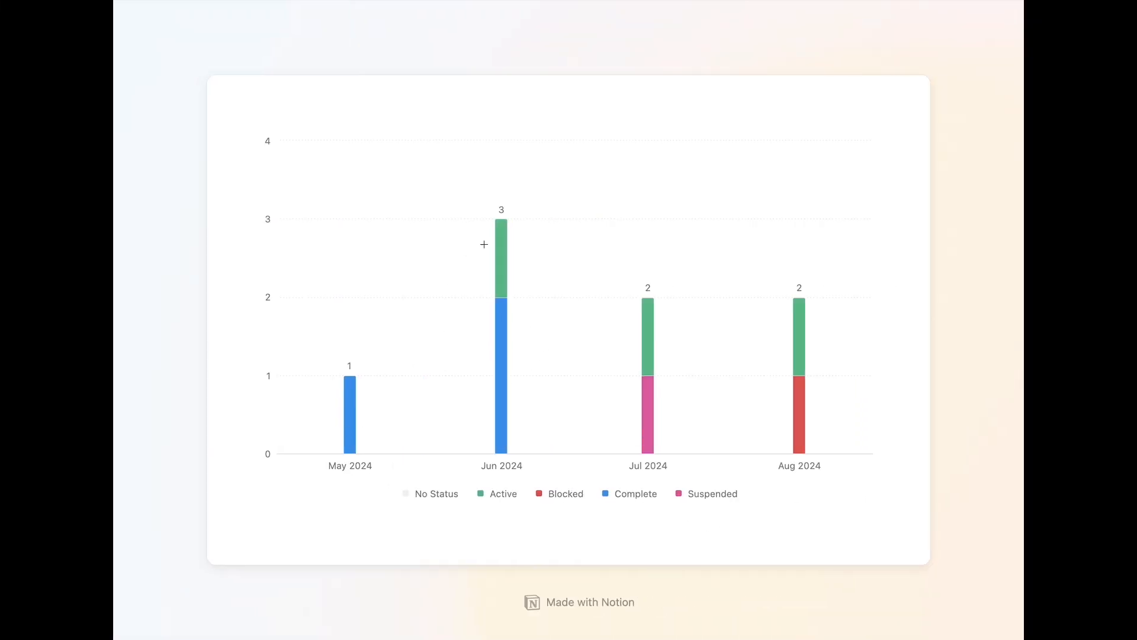